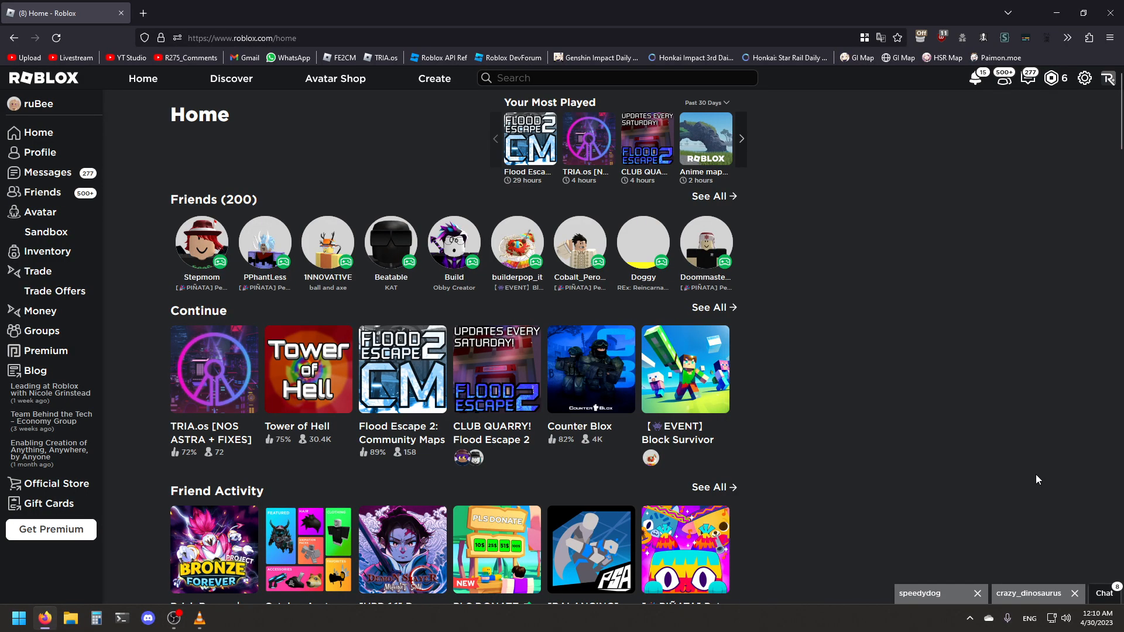
pyautogui.moveTo(1020, 426)
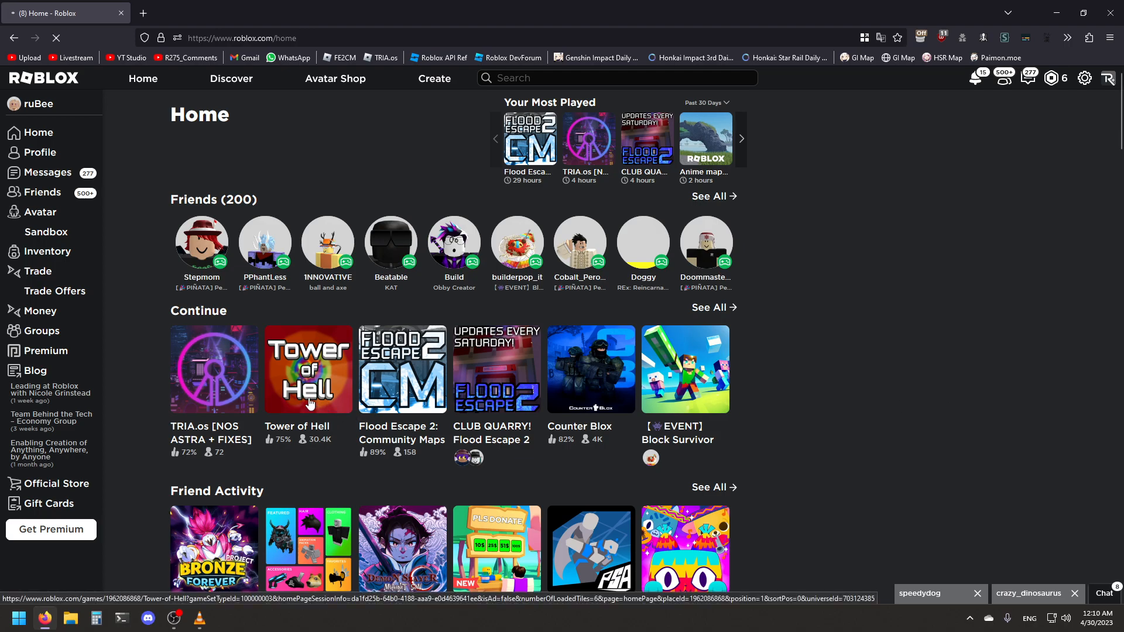
# Open the Tower of Hell game page from the Continue row.
pyautogui.click(309, 369)
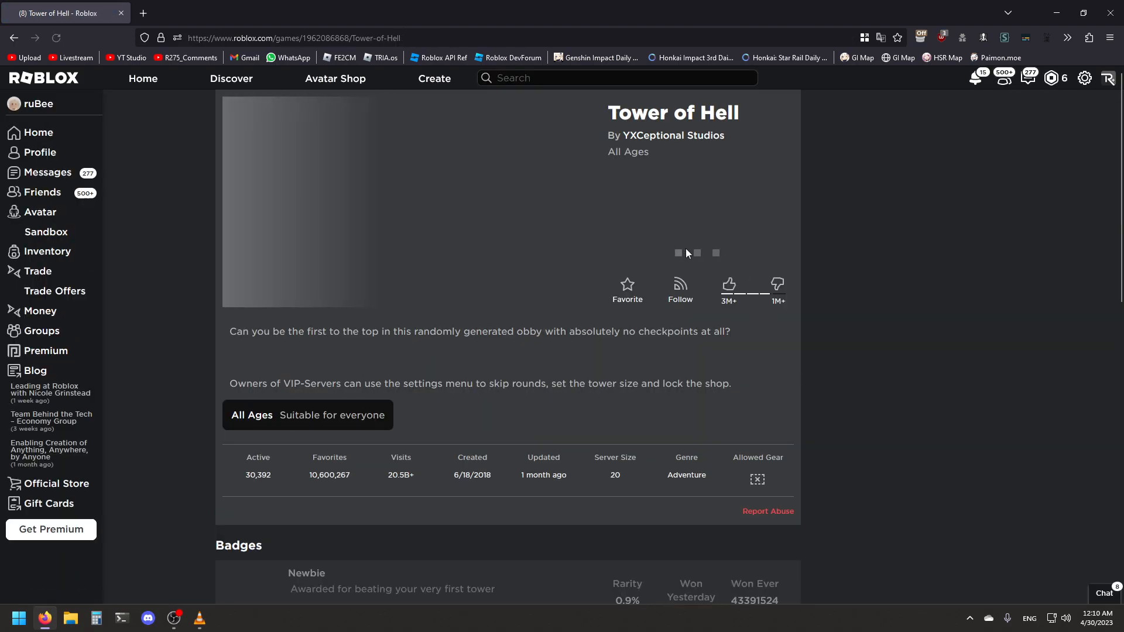
pyautogui.click(674, 252)
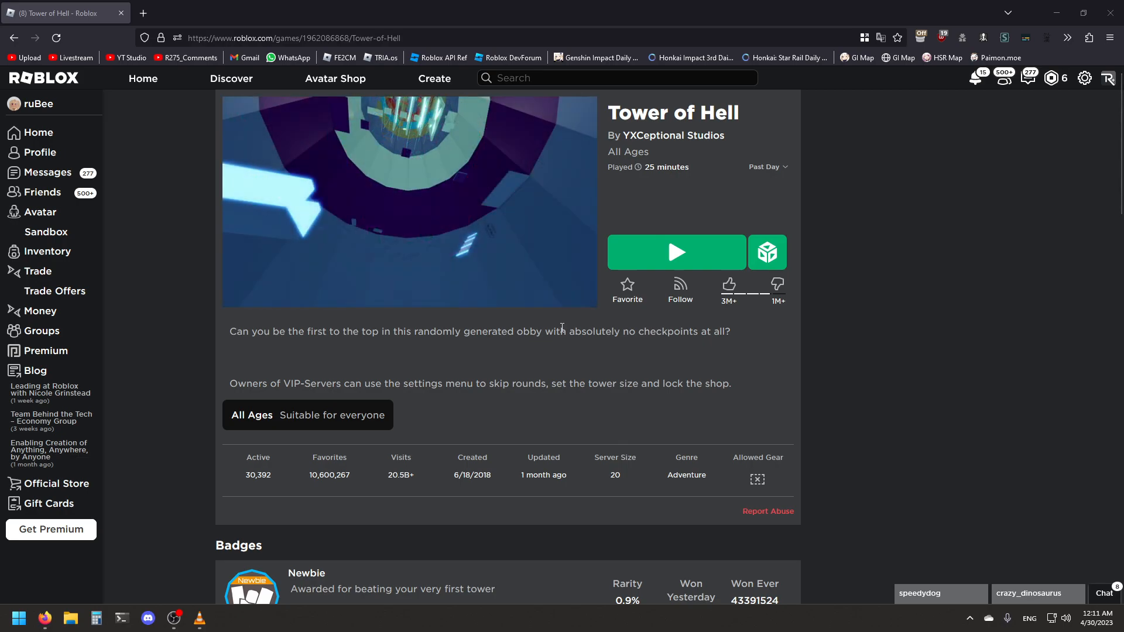
pyautogui.moveTo(562, 319)
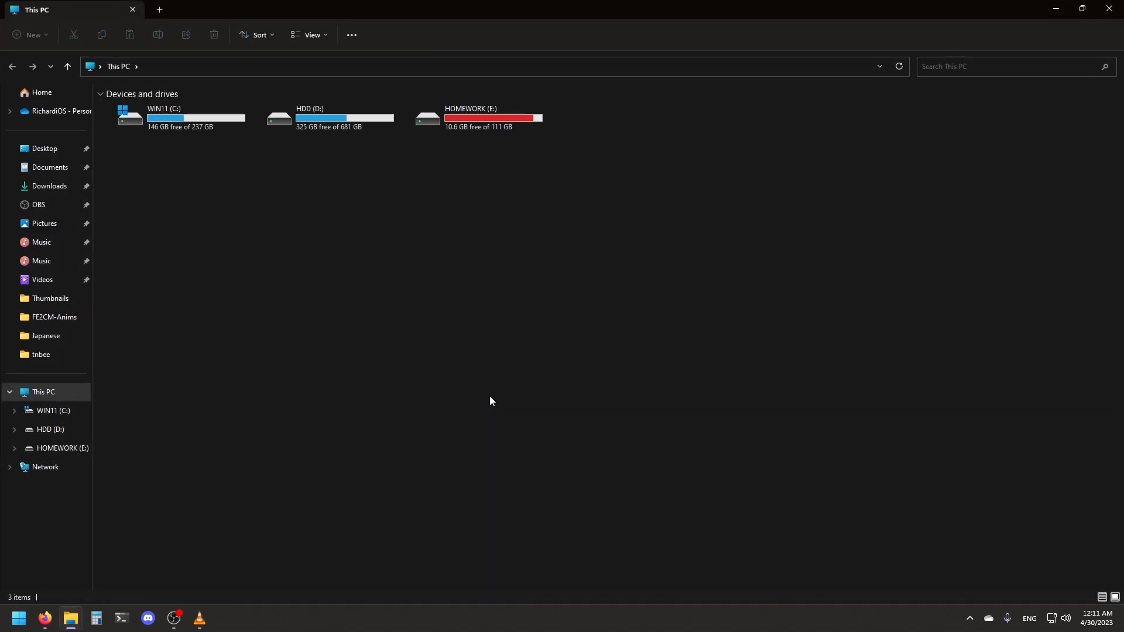
pyautogui.moveTo(278, 73)
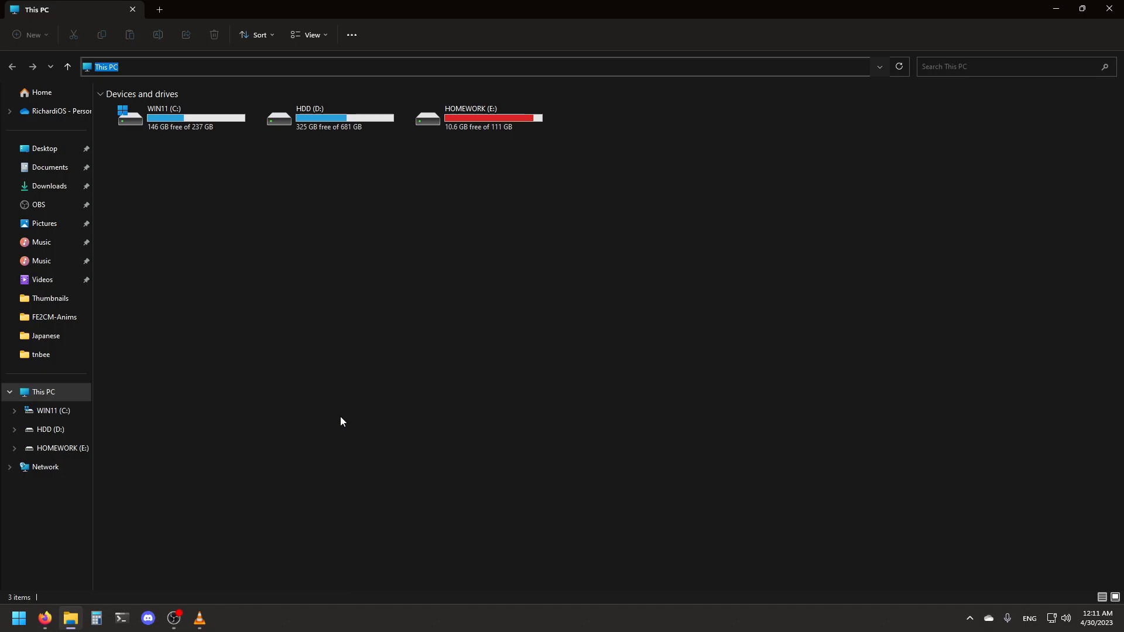
# Go to %localappdata% Roblox Versions and open the version-14a29e72cc524327 folder.
pyautogui.write('%localapp')
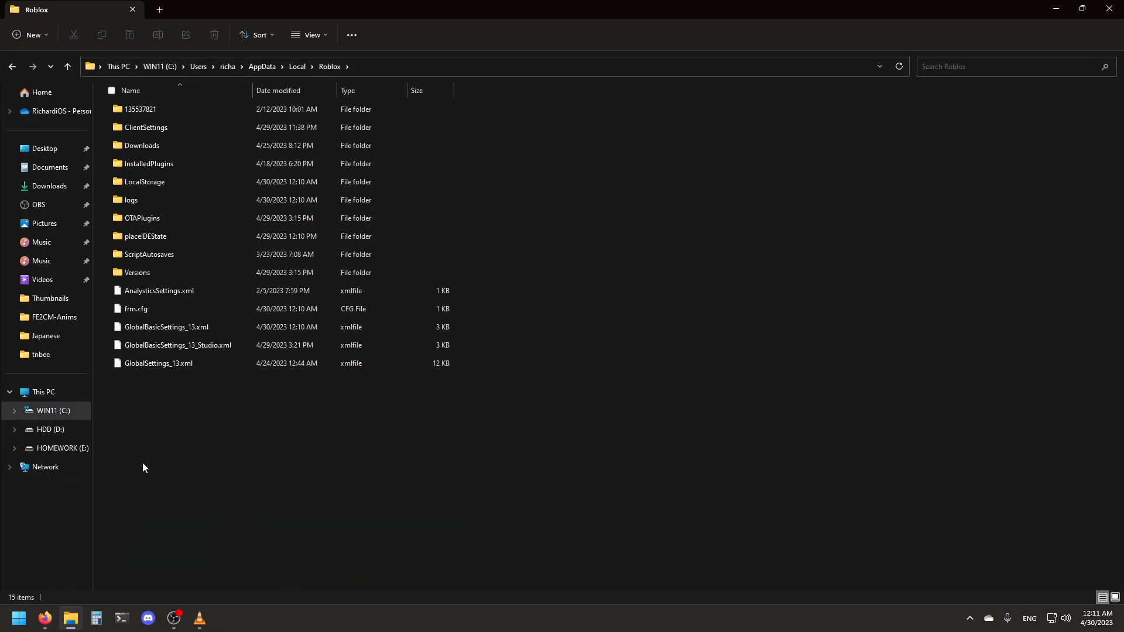
pyautogui.doubleClick(137, 272)
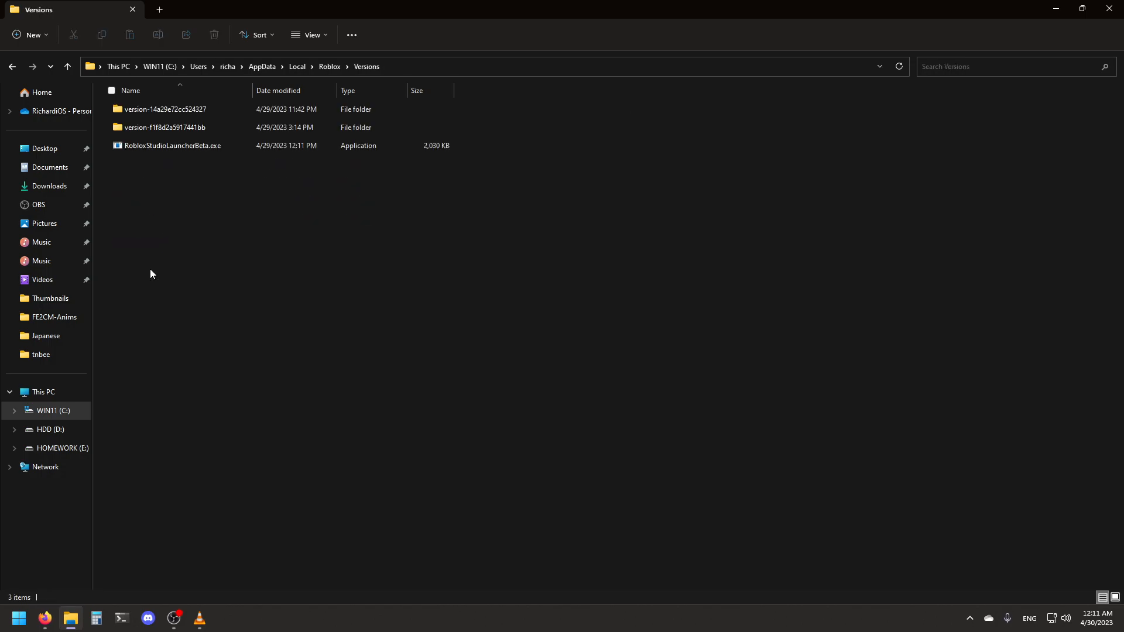
pyautogui.doubleClick(166, 109)
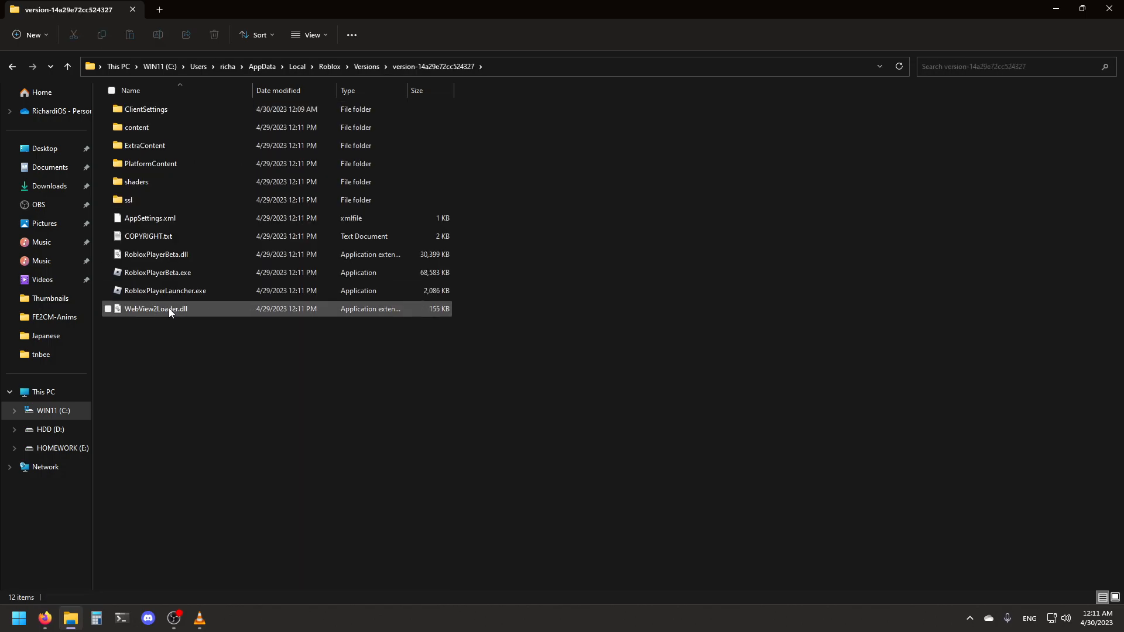
pyautogui.press('ctrl+a')
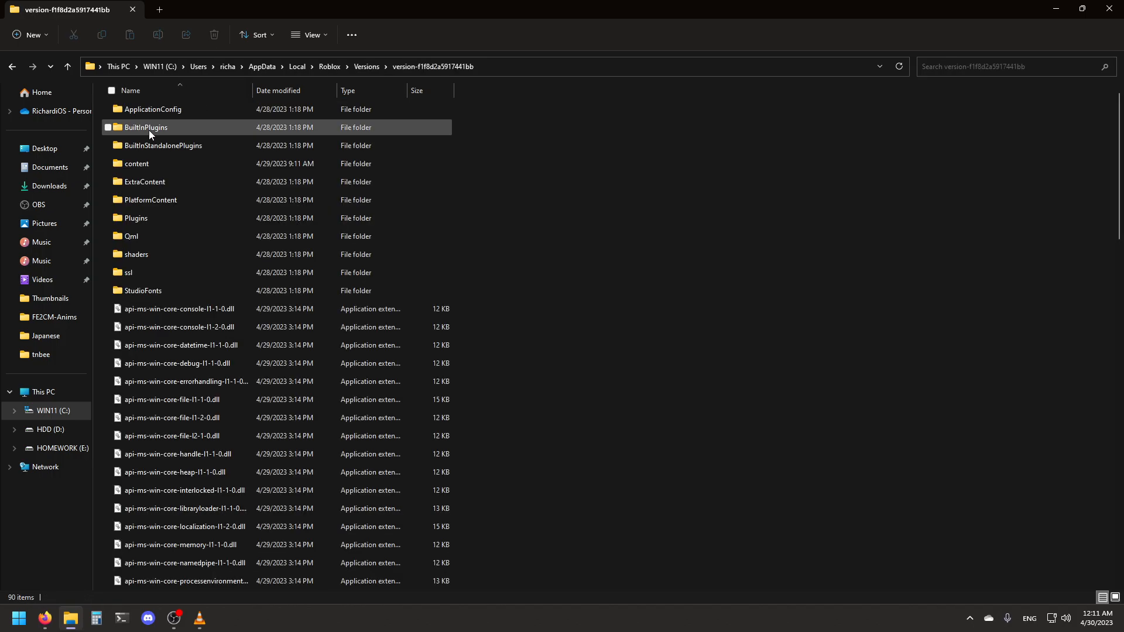
pyautogui.scroll(-3)
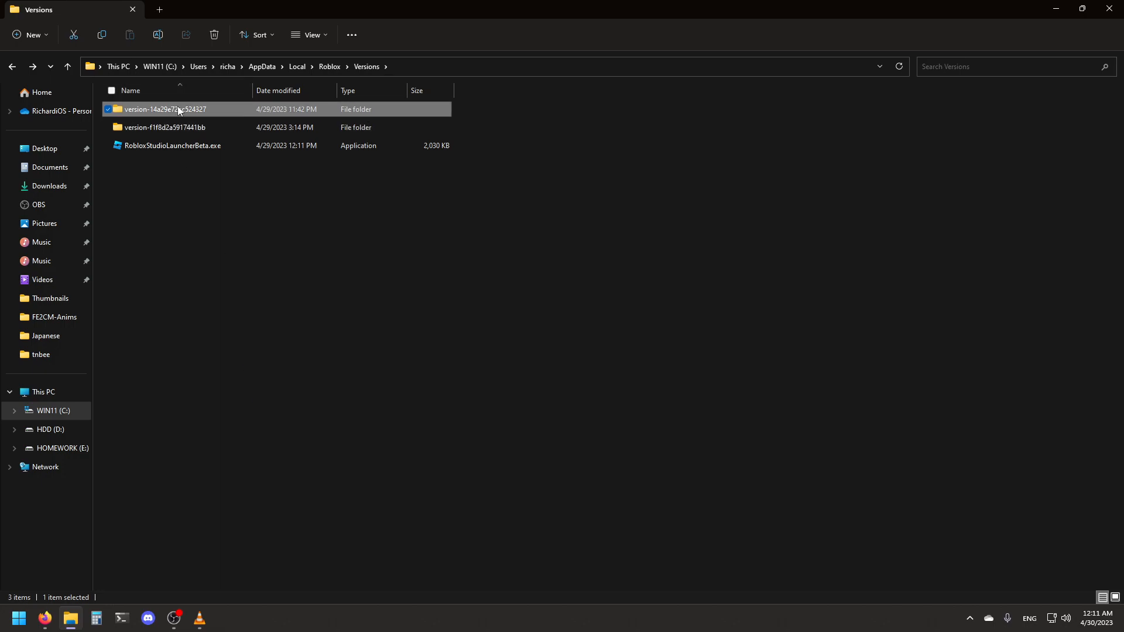
pyautogui.doubleClick(166, 109)
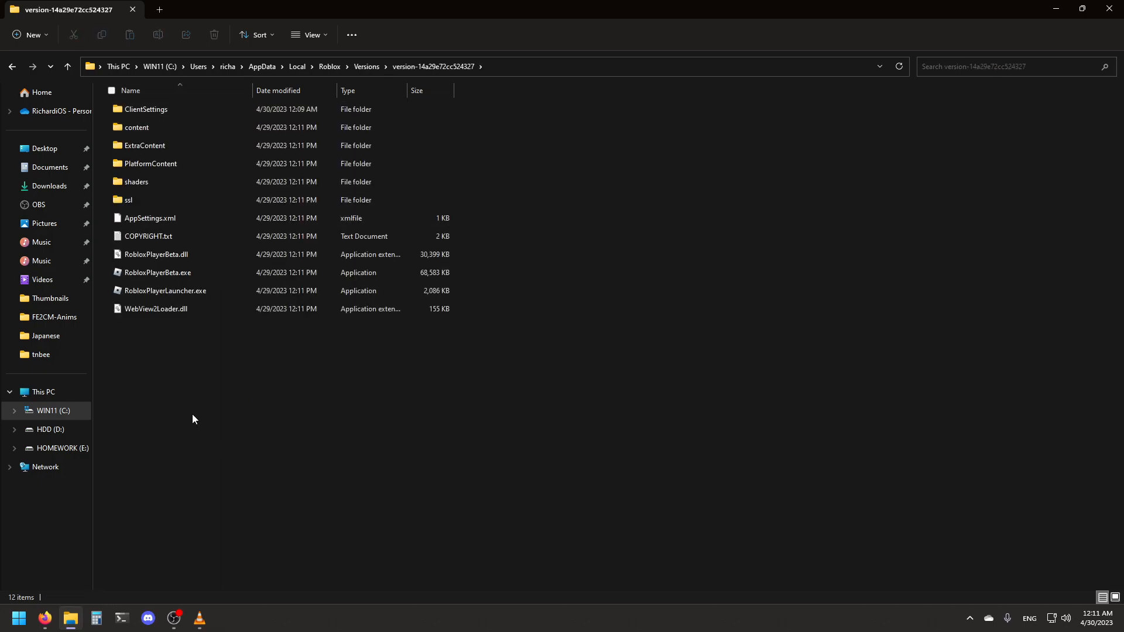
# In ClientSettings, create a new text file named ClientAppSettings.json and accept the extension change.
pyautogui.doubleClick(146, 109)
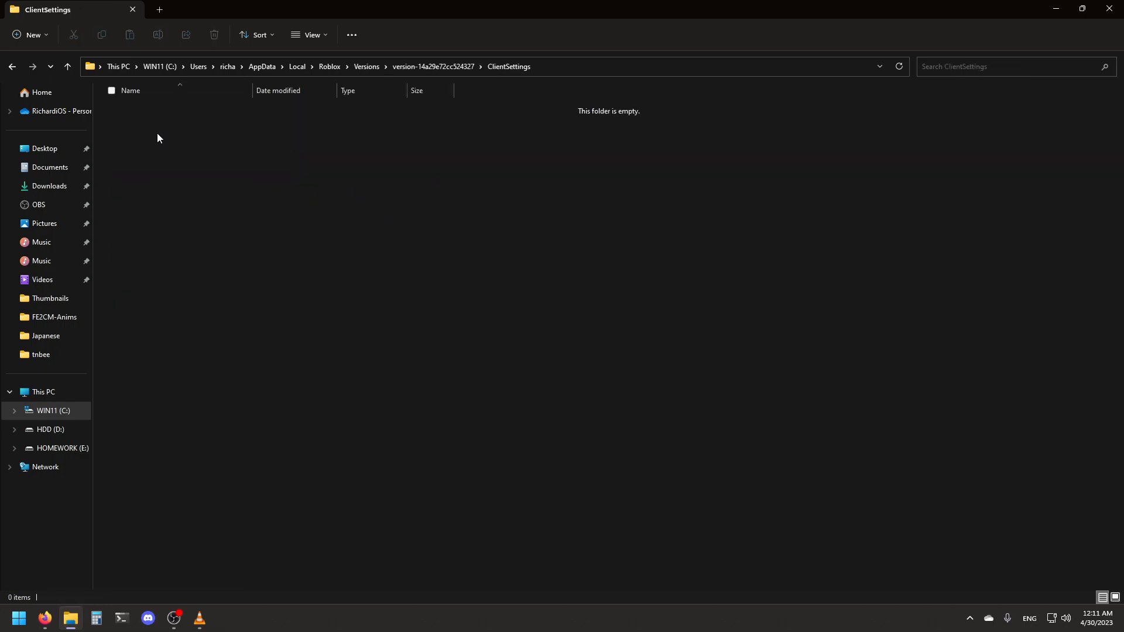
pyautogui.rightClick(157, 137)
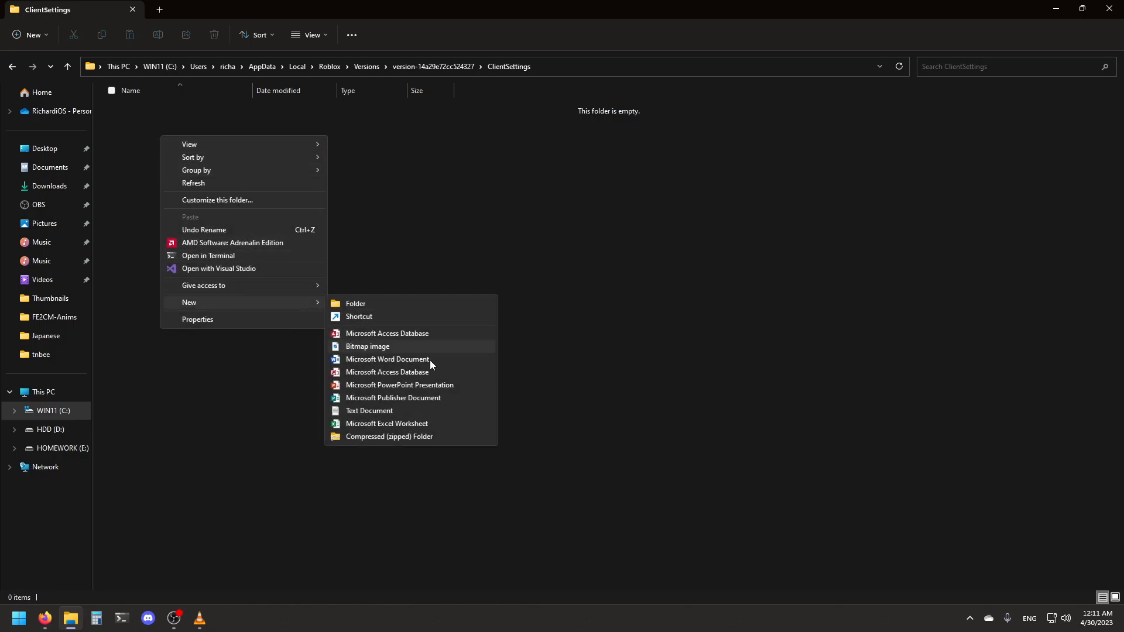
pyautogui.click(369, 410)
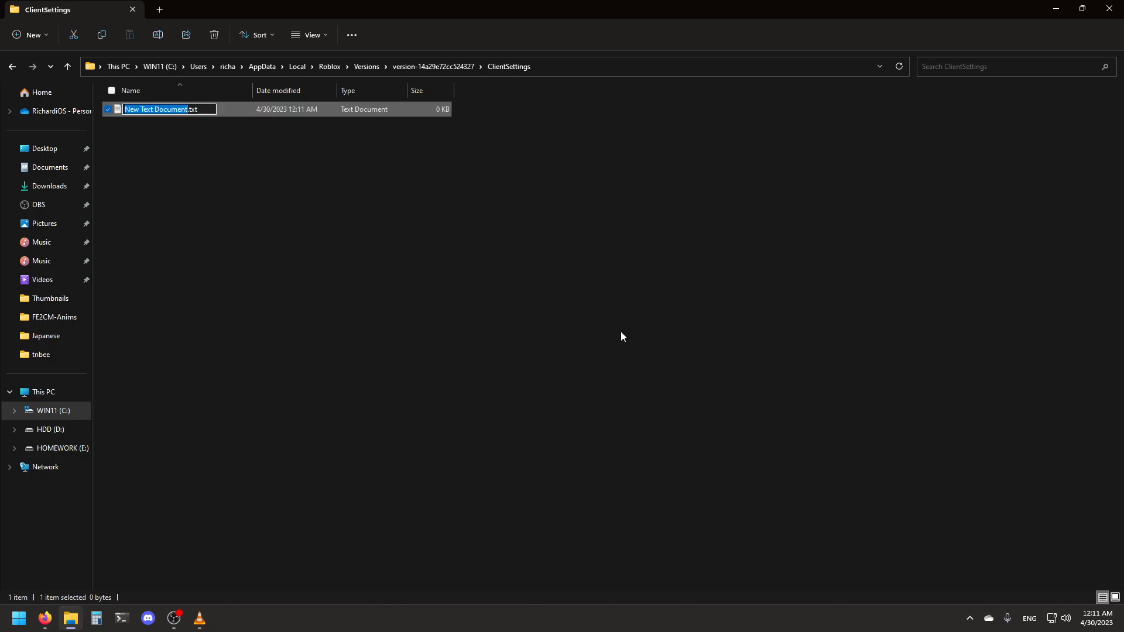
pyautogui.write('C.txt')
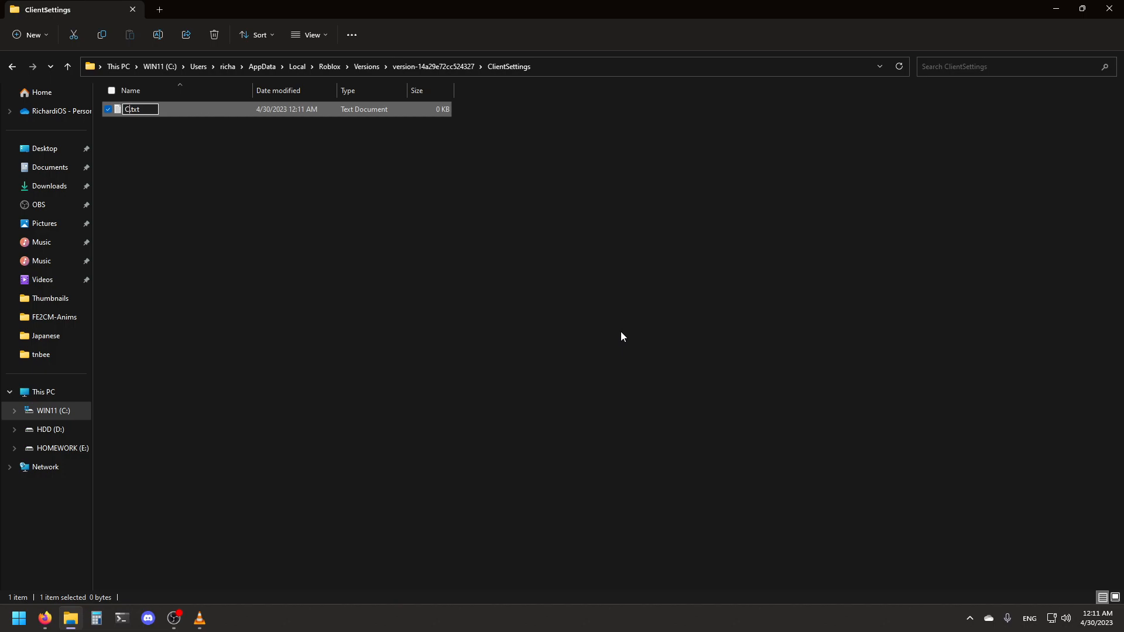
pyautogui.write('ClientAppSettings.')
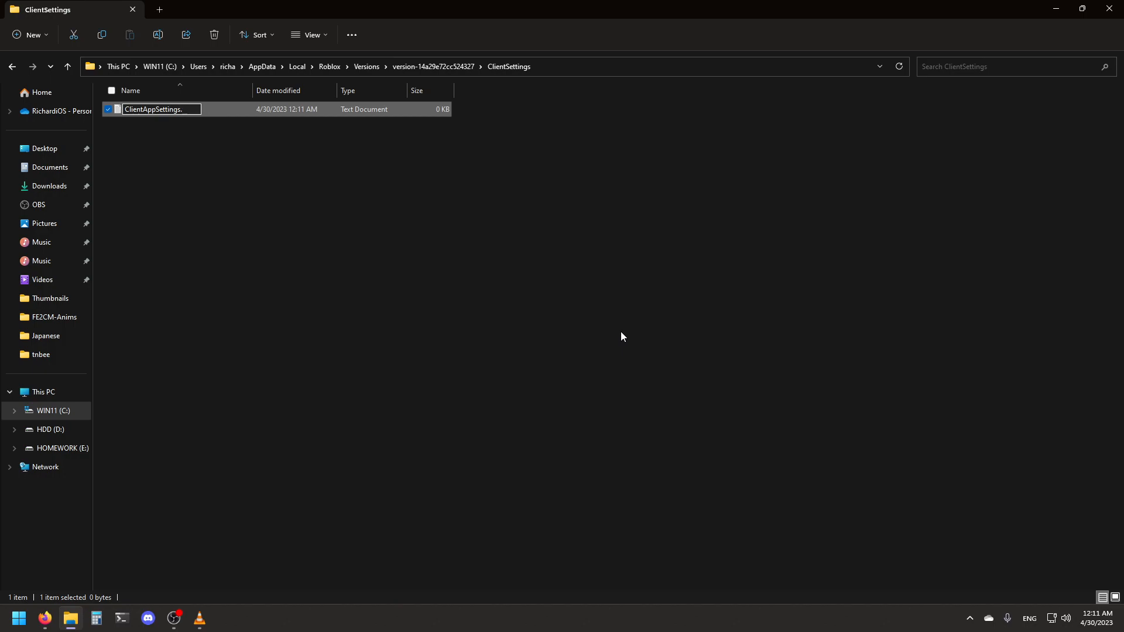
pyautogui.press('Enter')
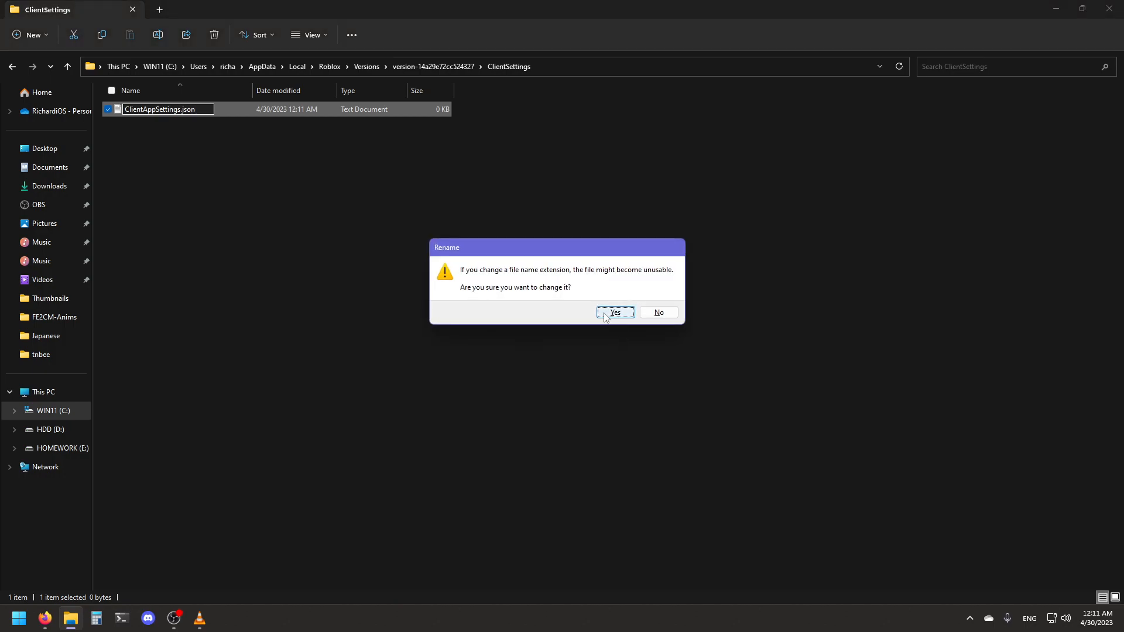
pyautogui.click(614, 312)
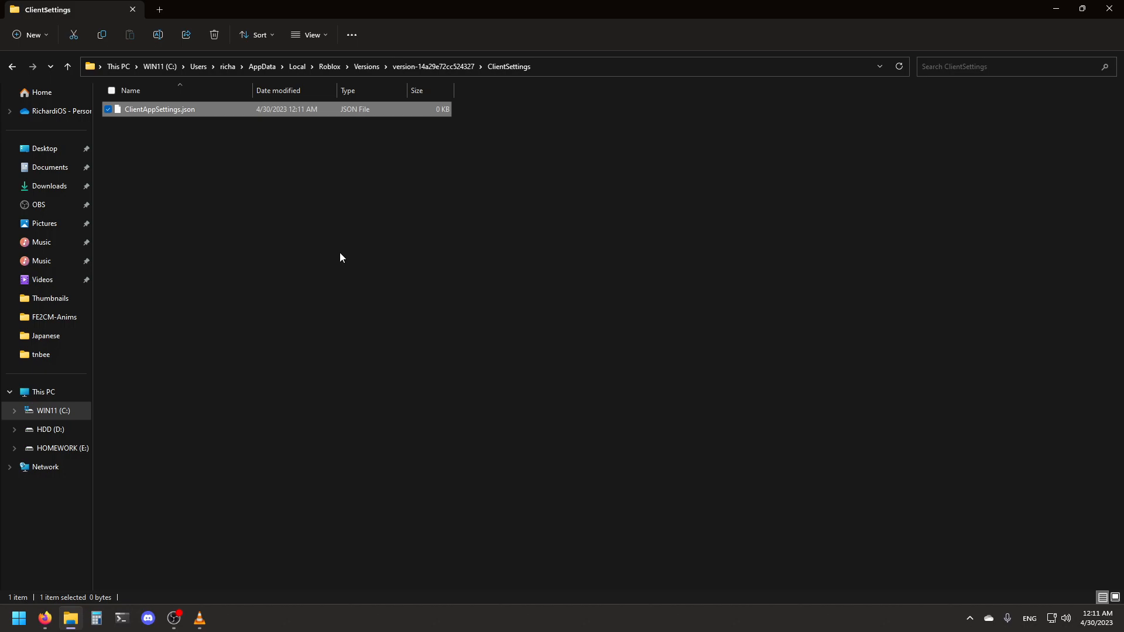
pyautogui.click(308, 34)
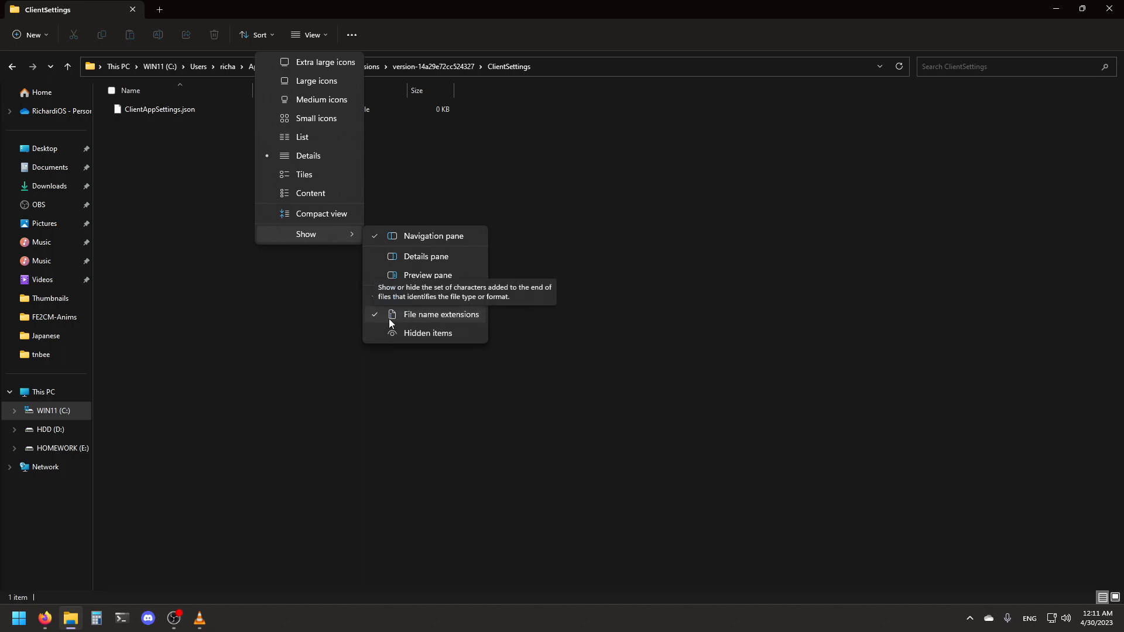
pyautogui.moveTo(420, 324)
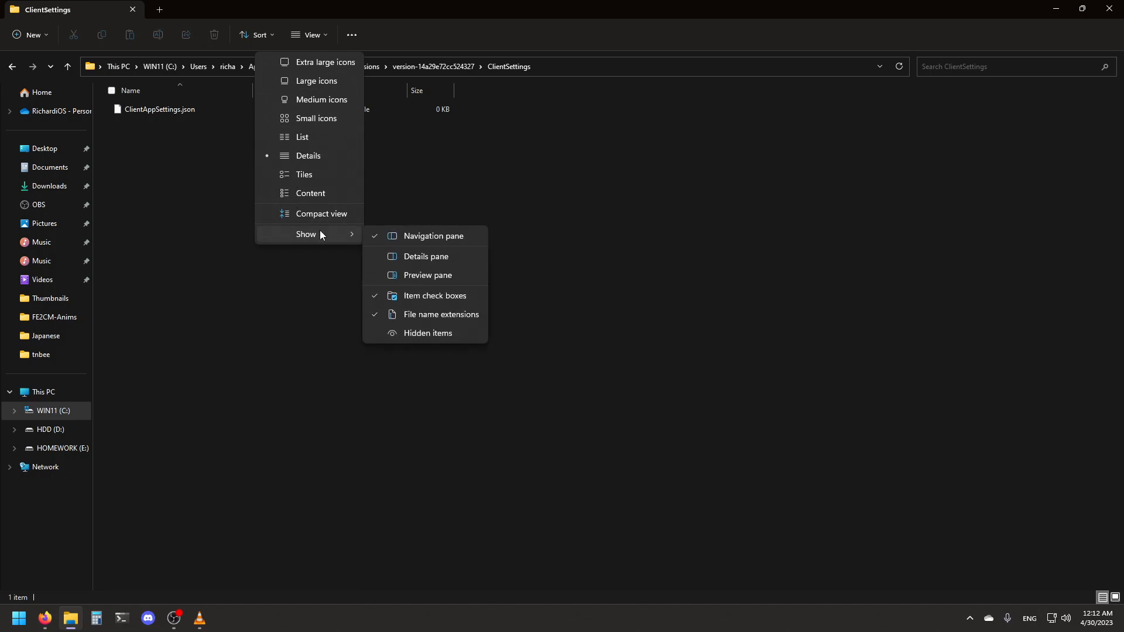
pyautogui.moveTo(436, 317)
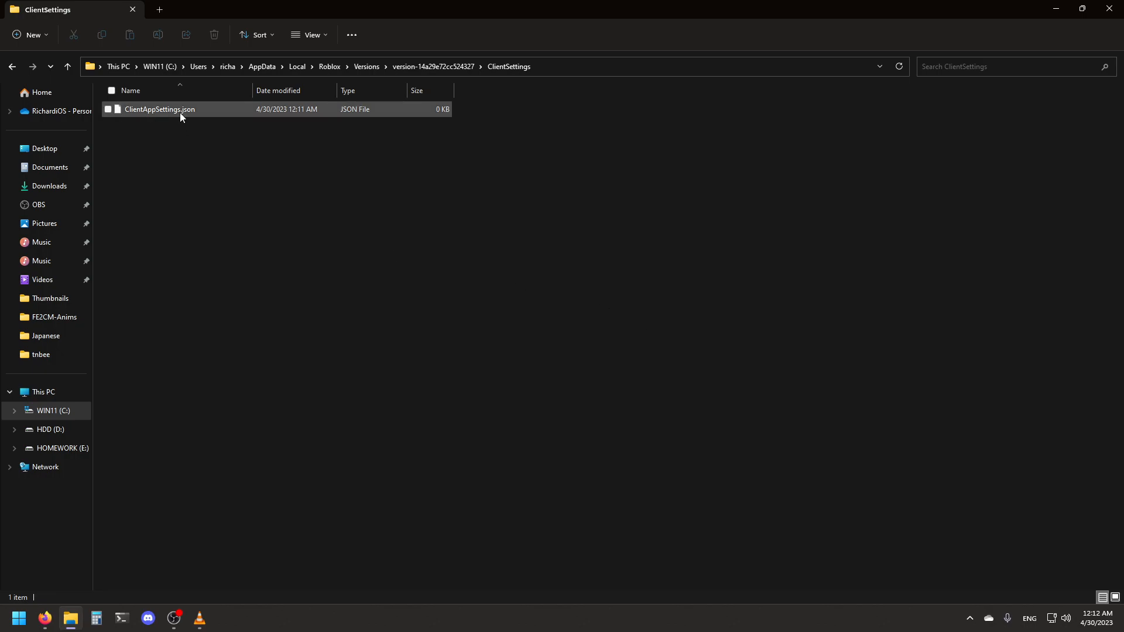
# Open ClientAppSettings.json with Notepad just once.
pyautogui.doubleClick(160, 109)
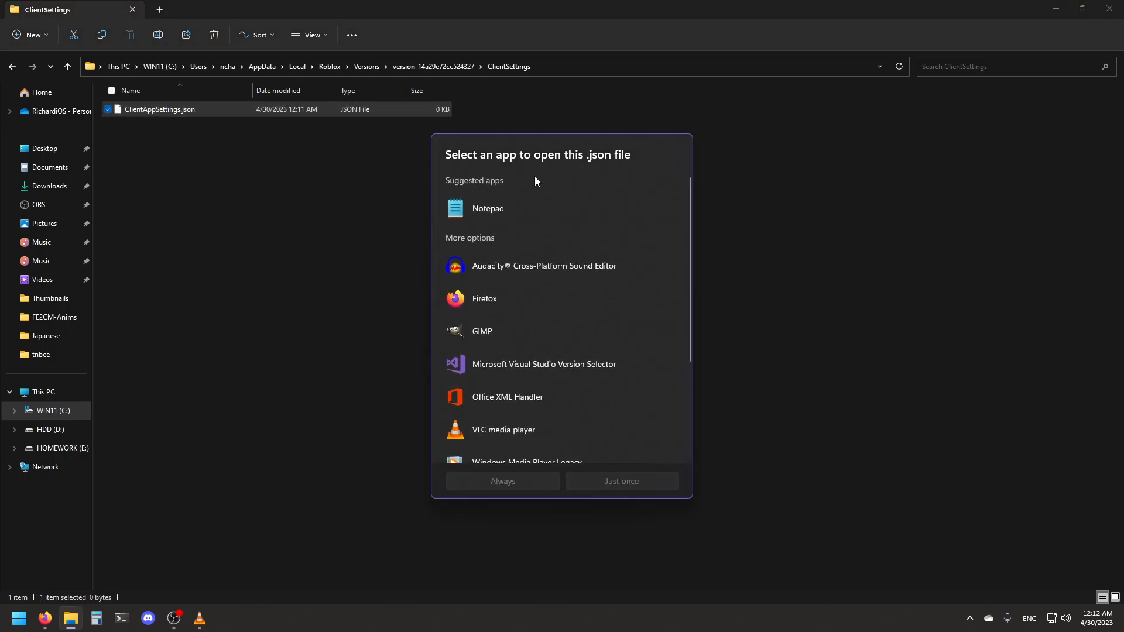
pyautogui.click(488, 208)
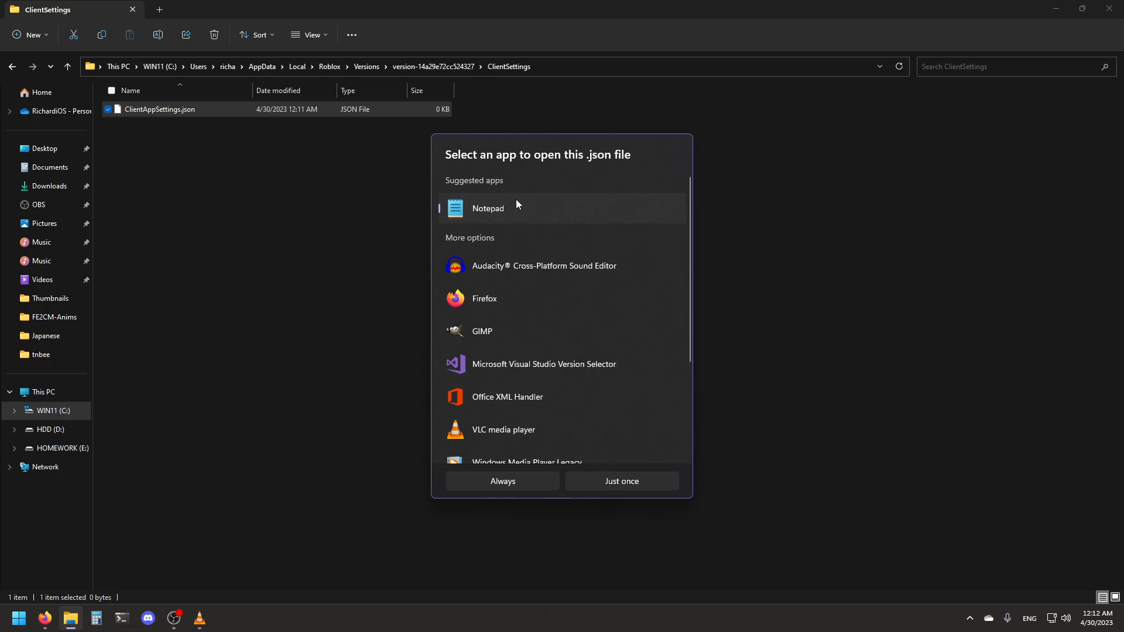
pyautogui.moveTo(520, 218)
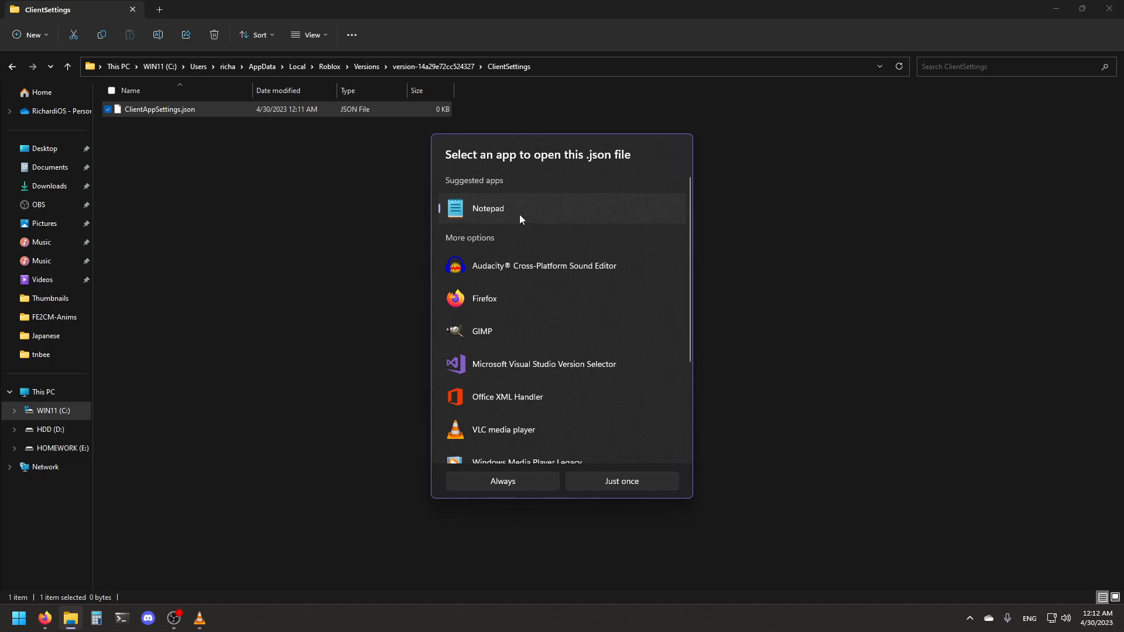
pyautogui.click(621, 481)
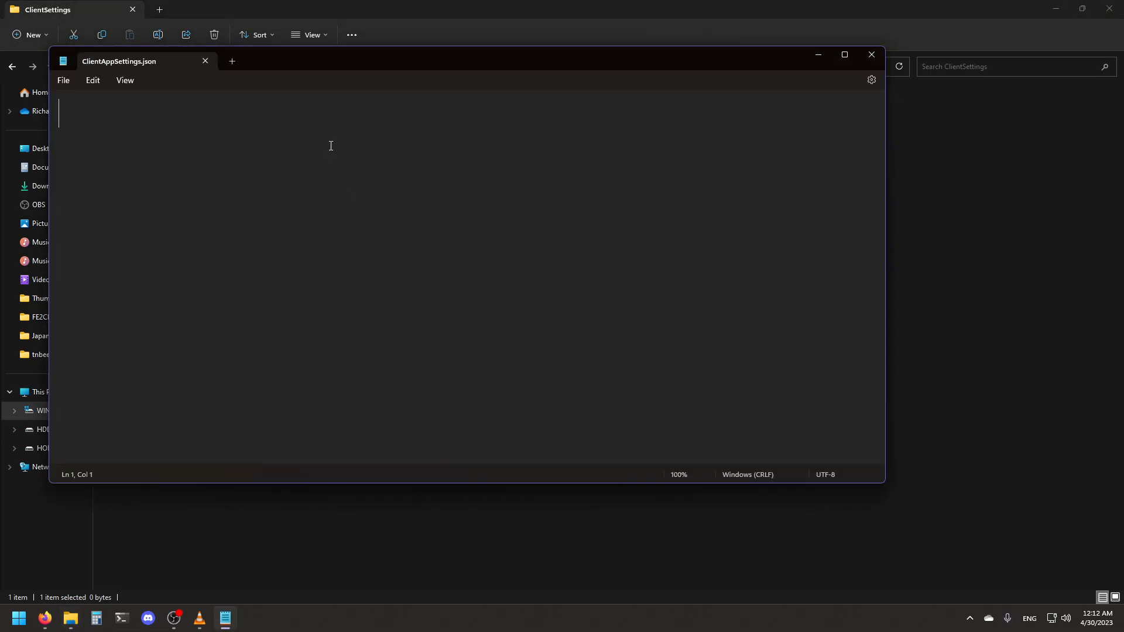
# Enter {"DFIntTaskSchedulerTargetFps":4200} in the file, replacing the mistyped 120 value.
pyautogui.write('{')
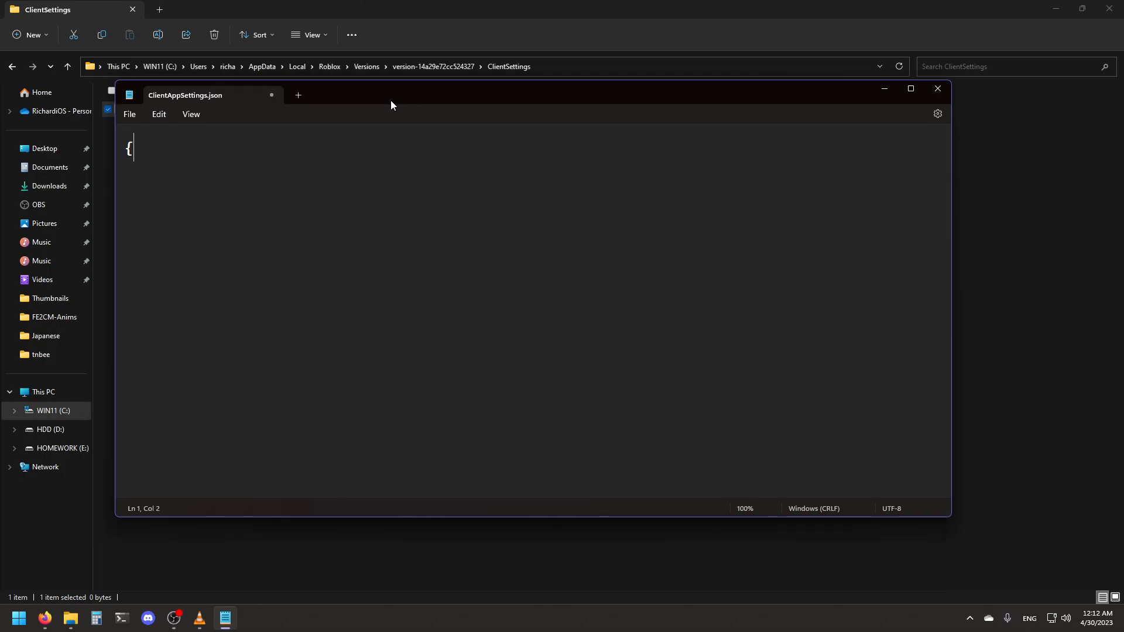
pyautogui.write('l')
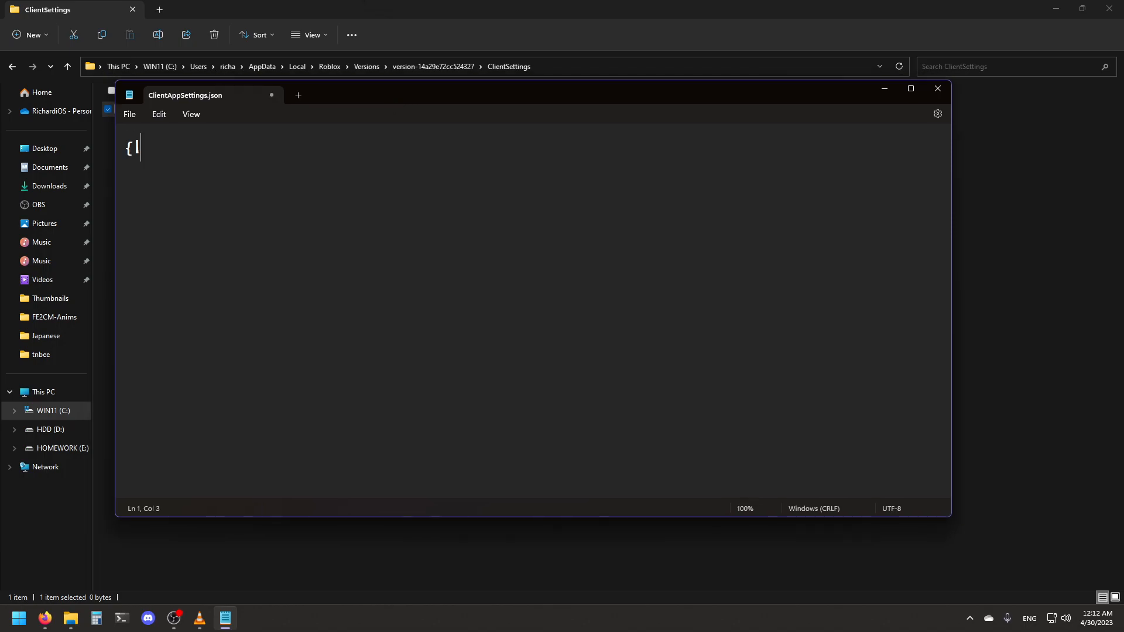
pyautogui.write('"')
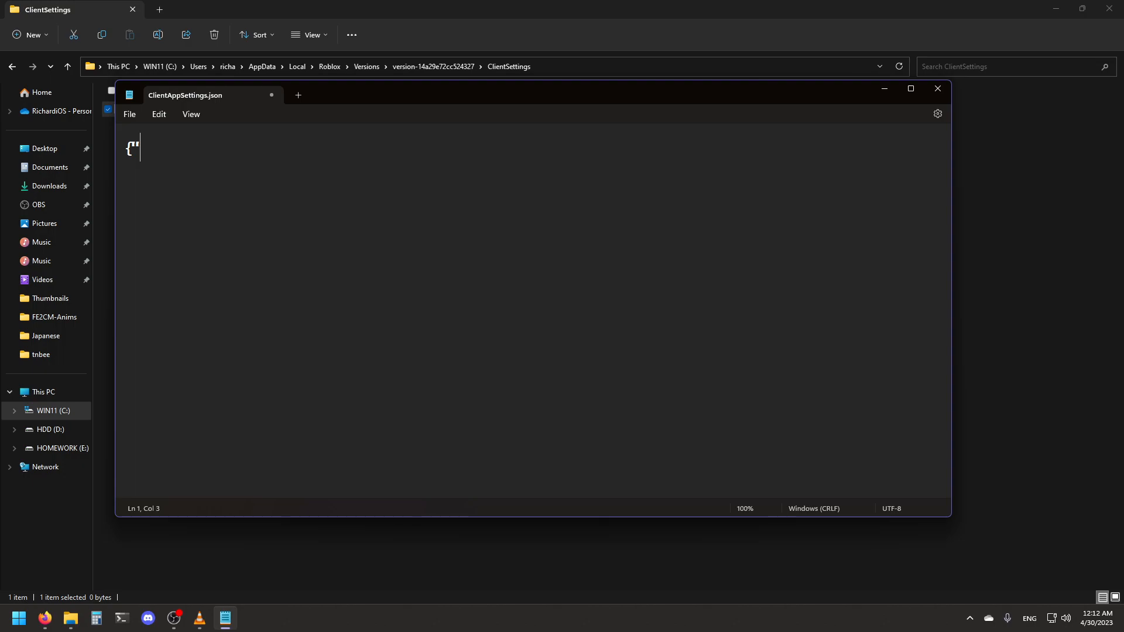
pyautogui.write('DFIntTaskSchedulerTargetFps')
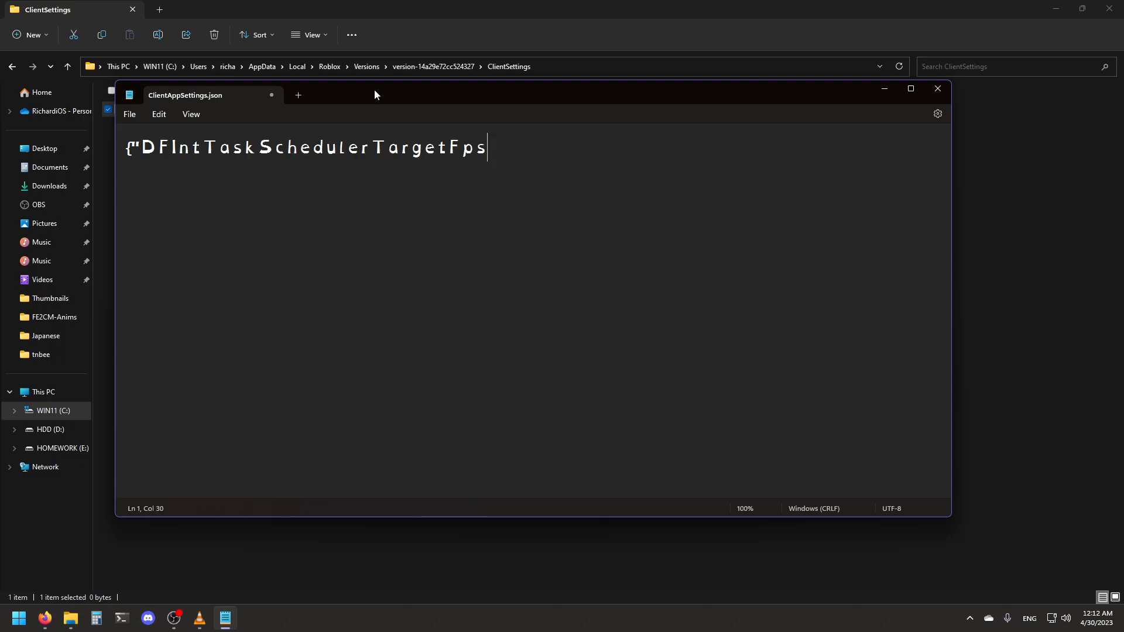
pyautogui.moveTo(356, 172)
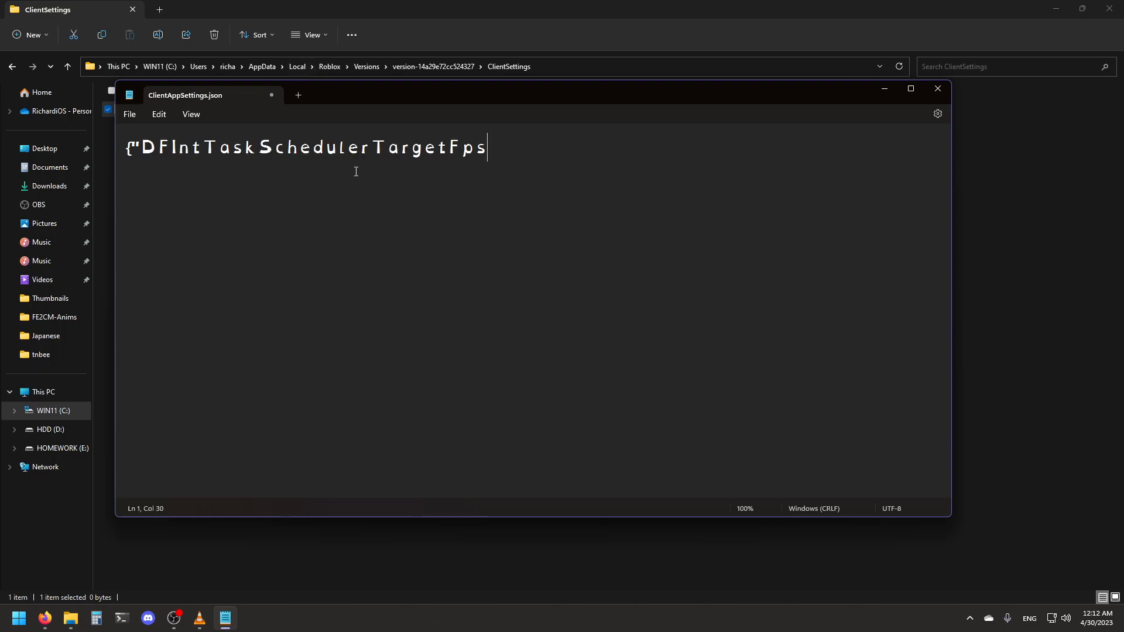
pyautogui.moveTo(524, 172)
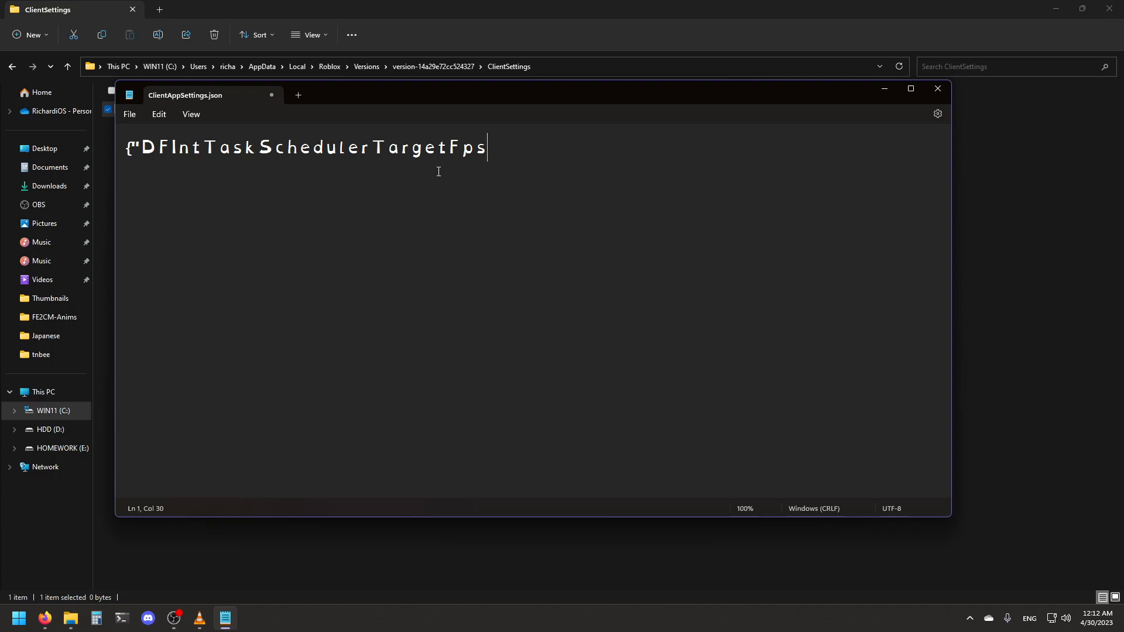
pyautogui.write('"')
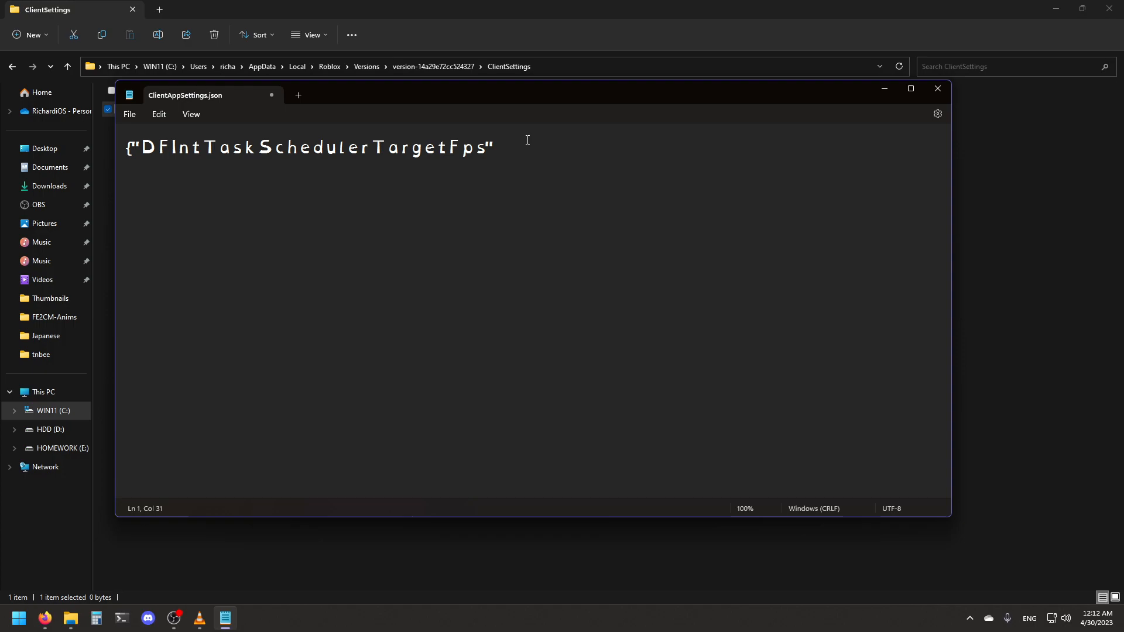
pyautogui.write(':')
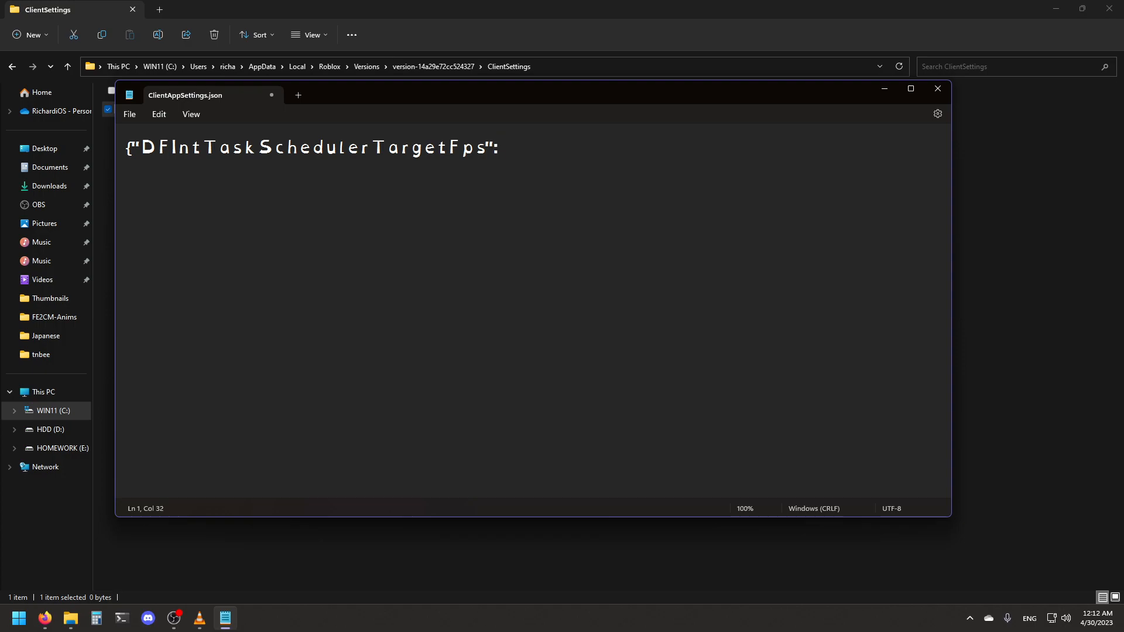
pyautogui.write('120')
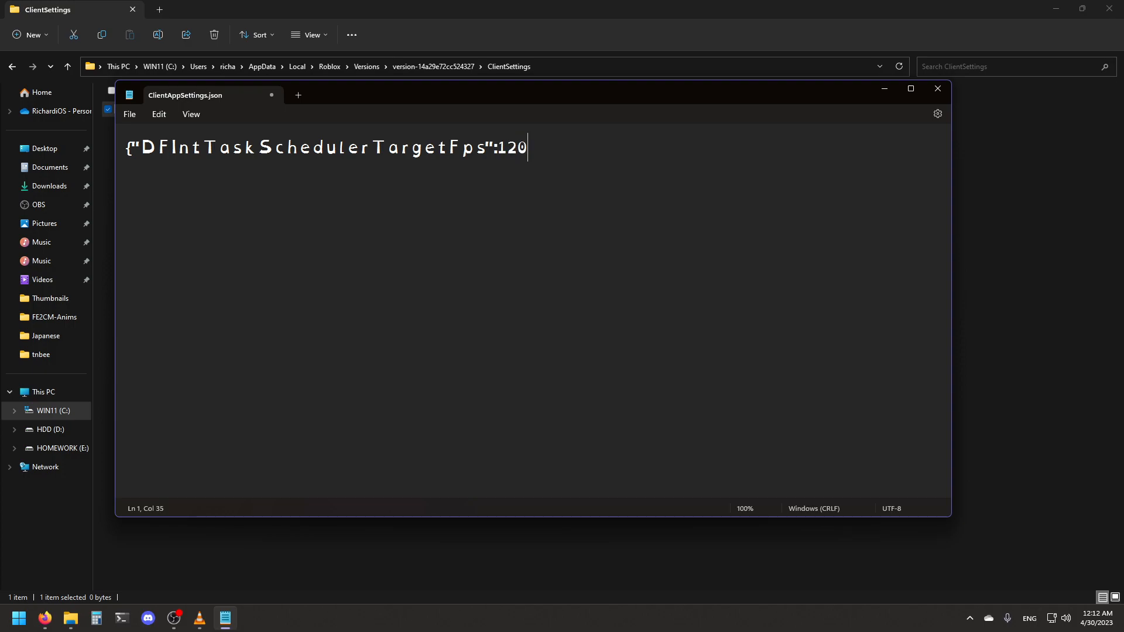
pyautogui.press('Backspace')
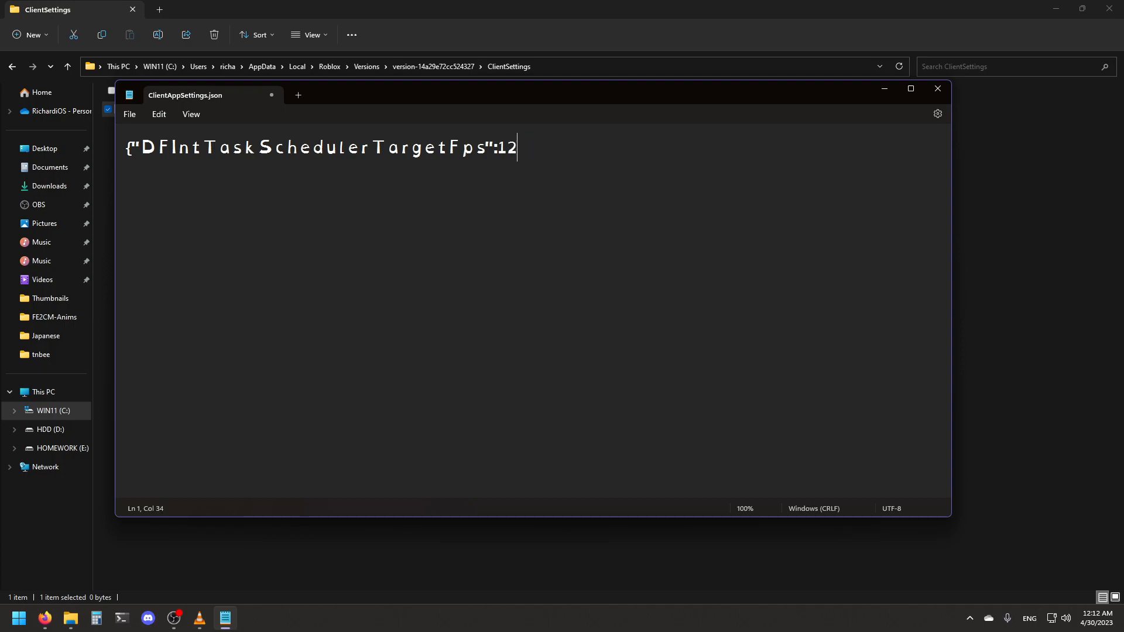
pyautogui.press('Backspace')
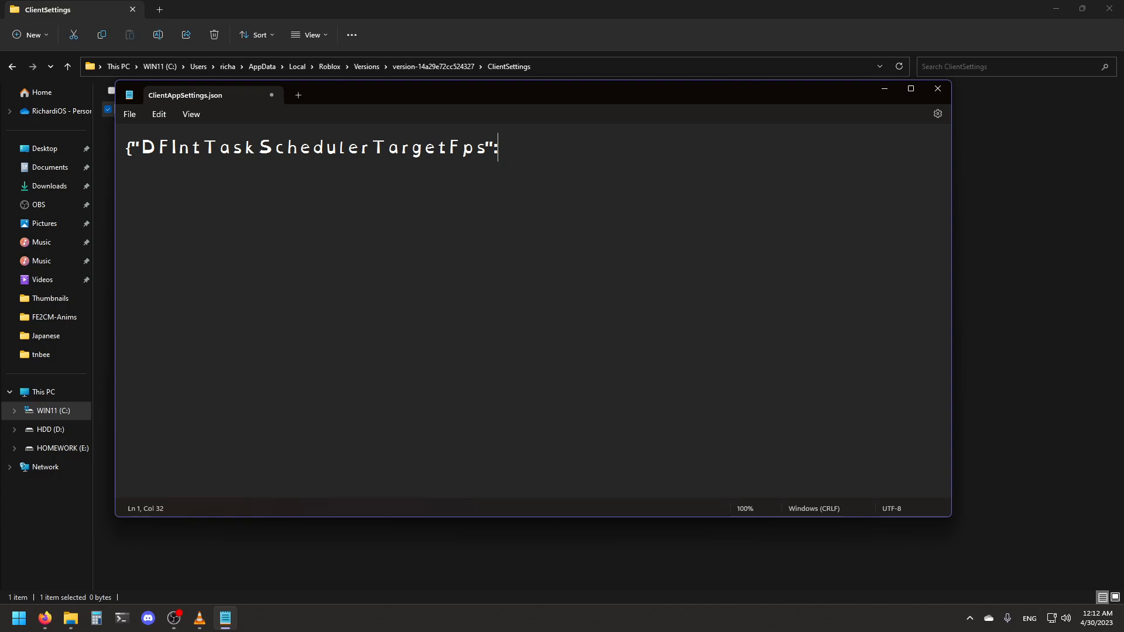
pyautogui.write('4200')
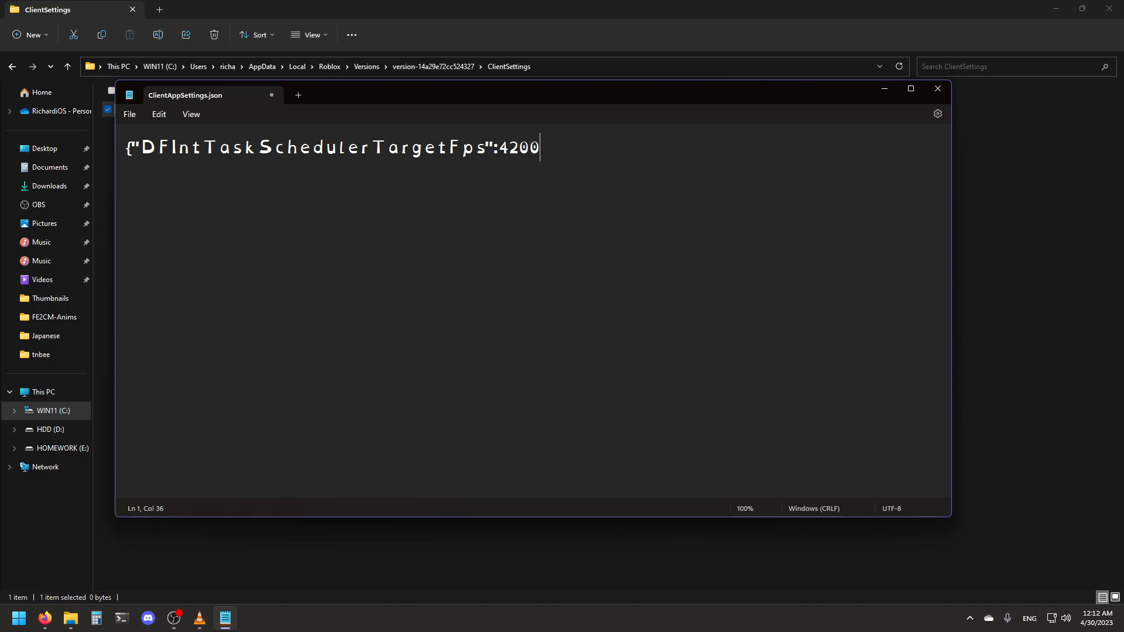
pyautogui.write('}')
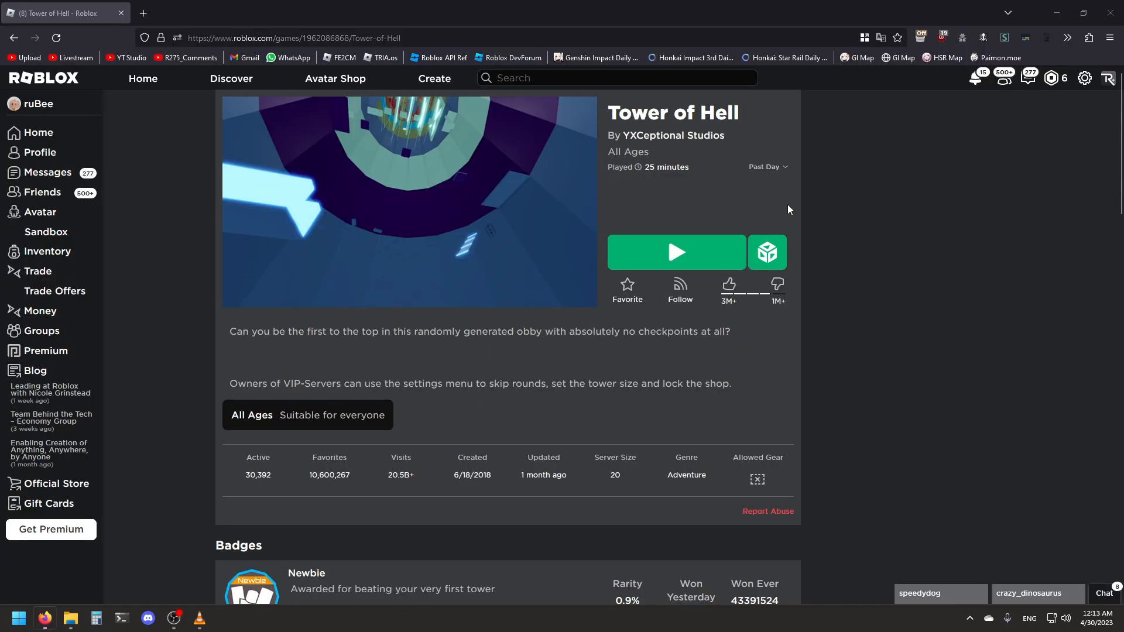
# Press Play on the Tower of Hell page to launch the game.
pyautogui.click(674, 251)
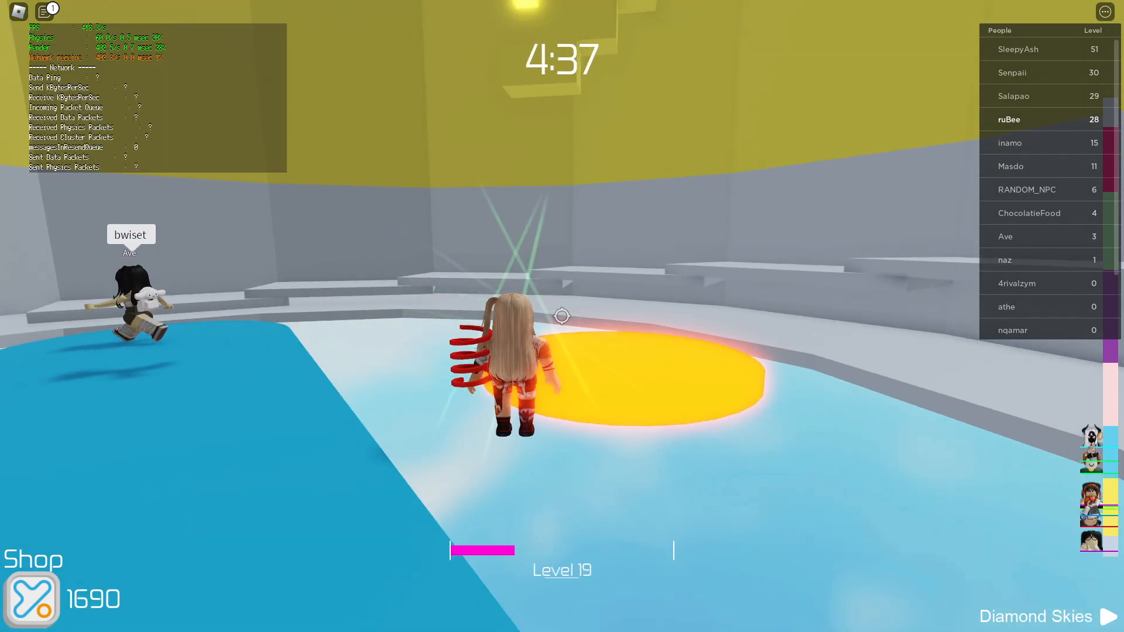
# Play Tower of Hell with the stats overlay visible, then bring up the Windows Start menu.
pyautogui.press('Escape')
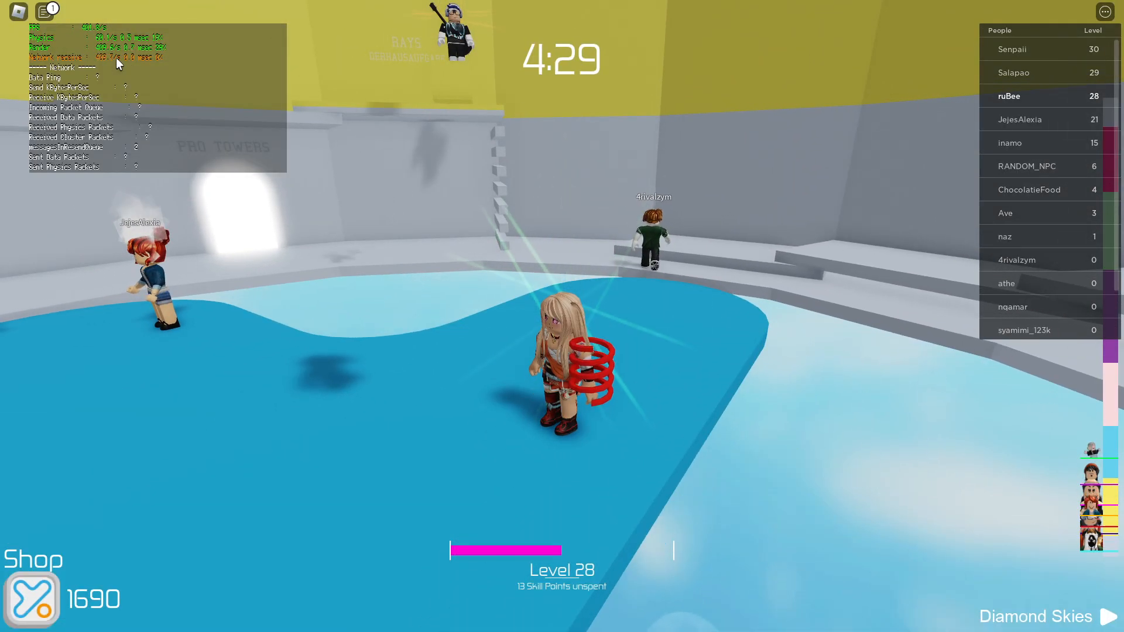
pyautogui.click(17, 617)
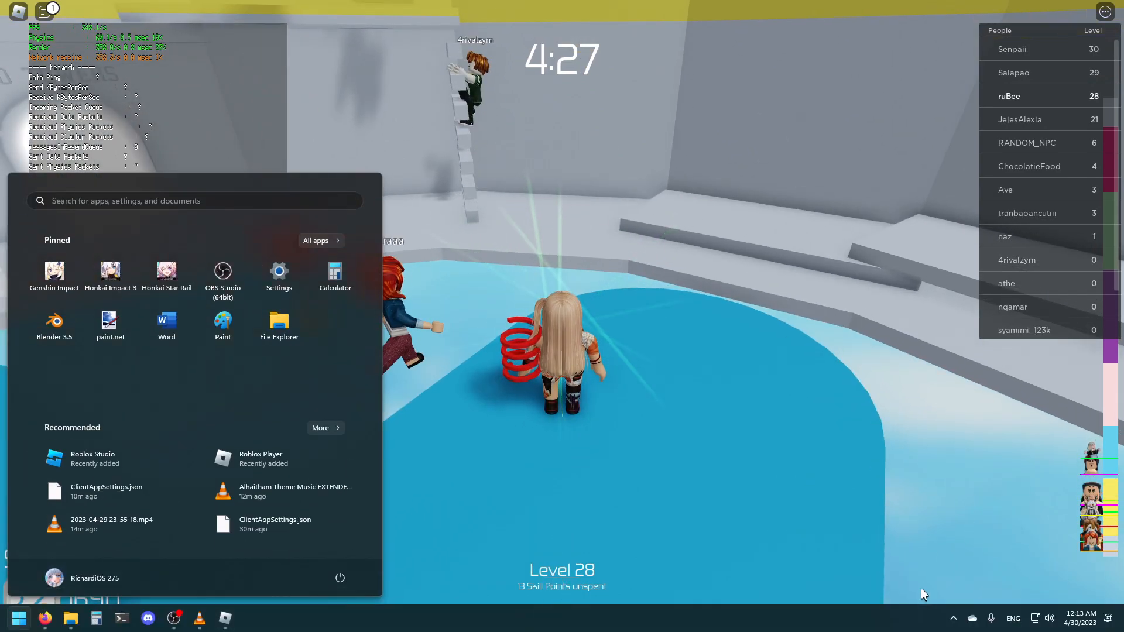